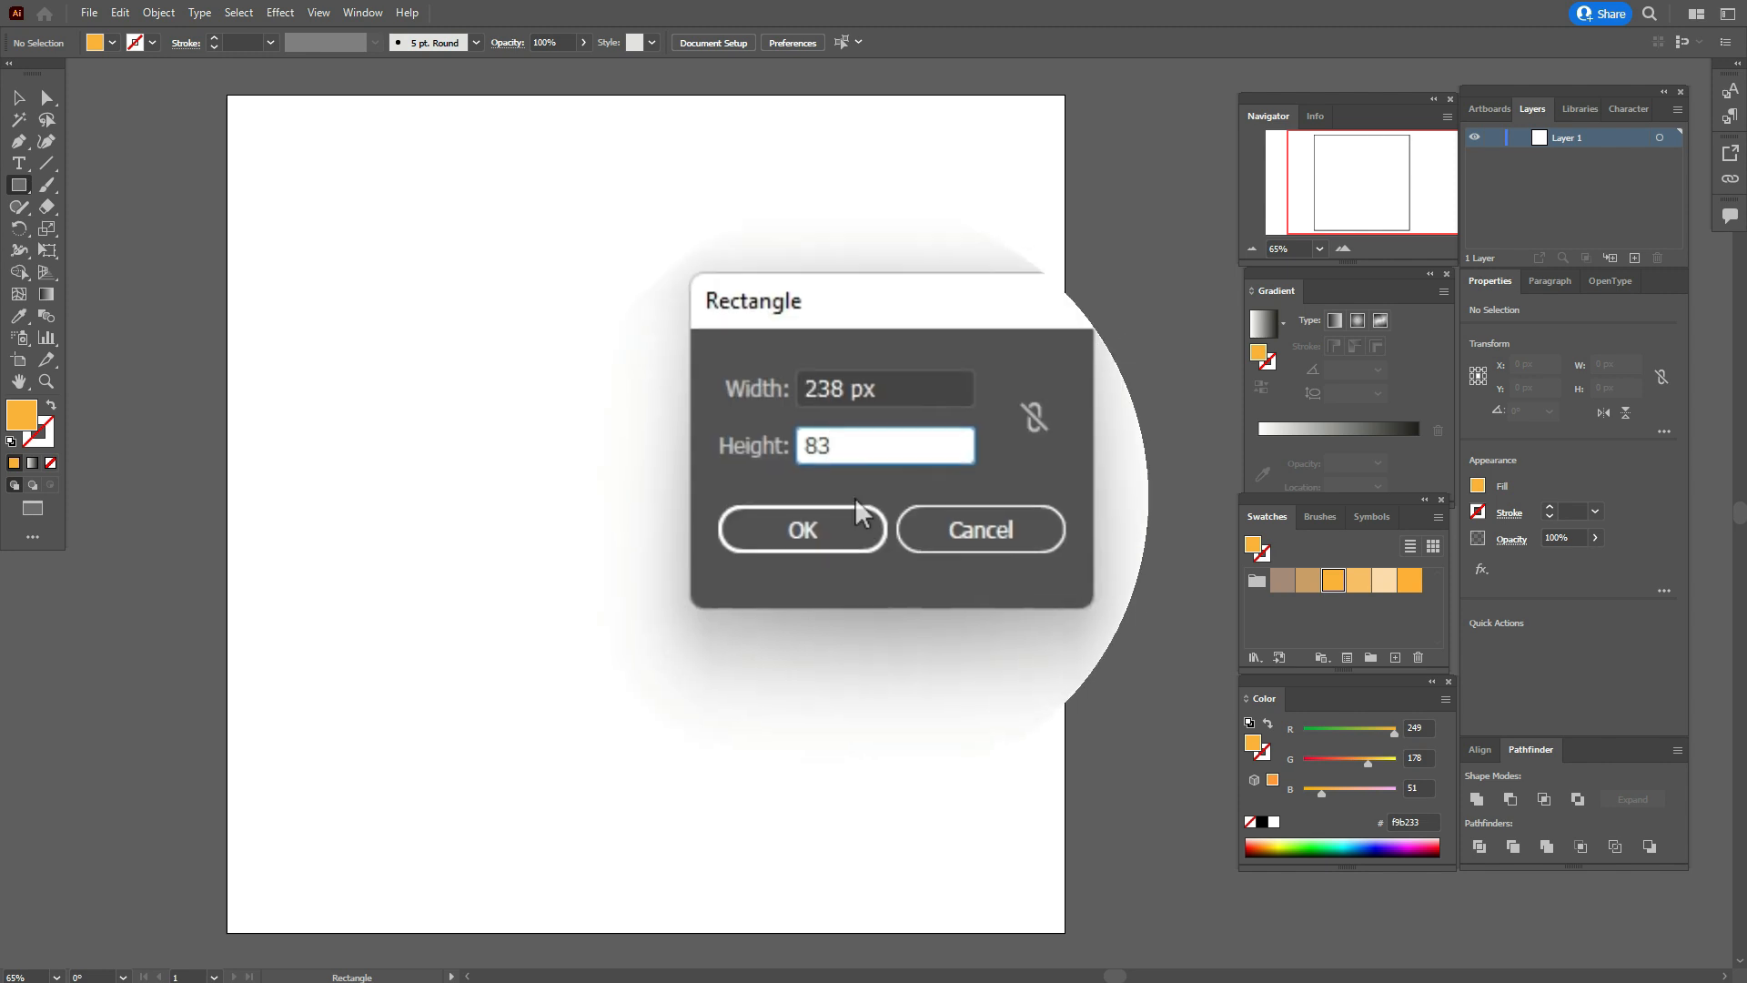
# - Confirm the 238 × 83 px orange rectangle for the first pancake layer
pyautogui.click(802, 529)
pyautogui.write('30')
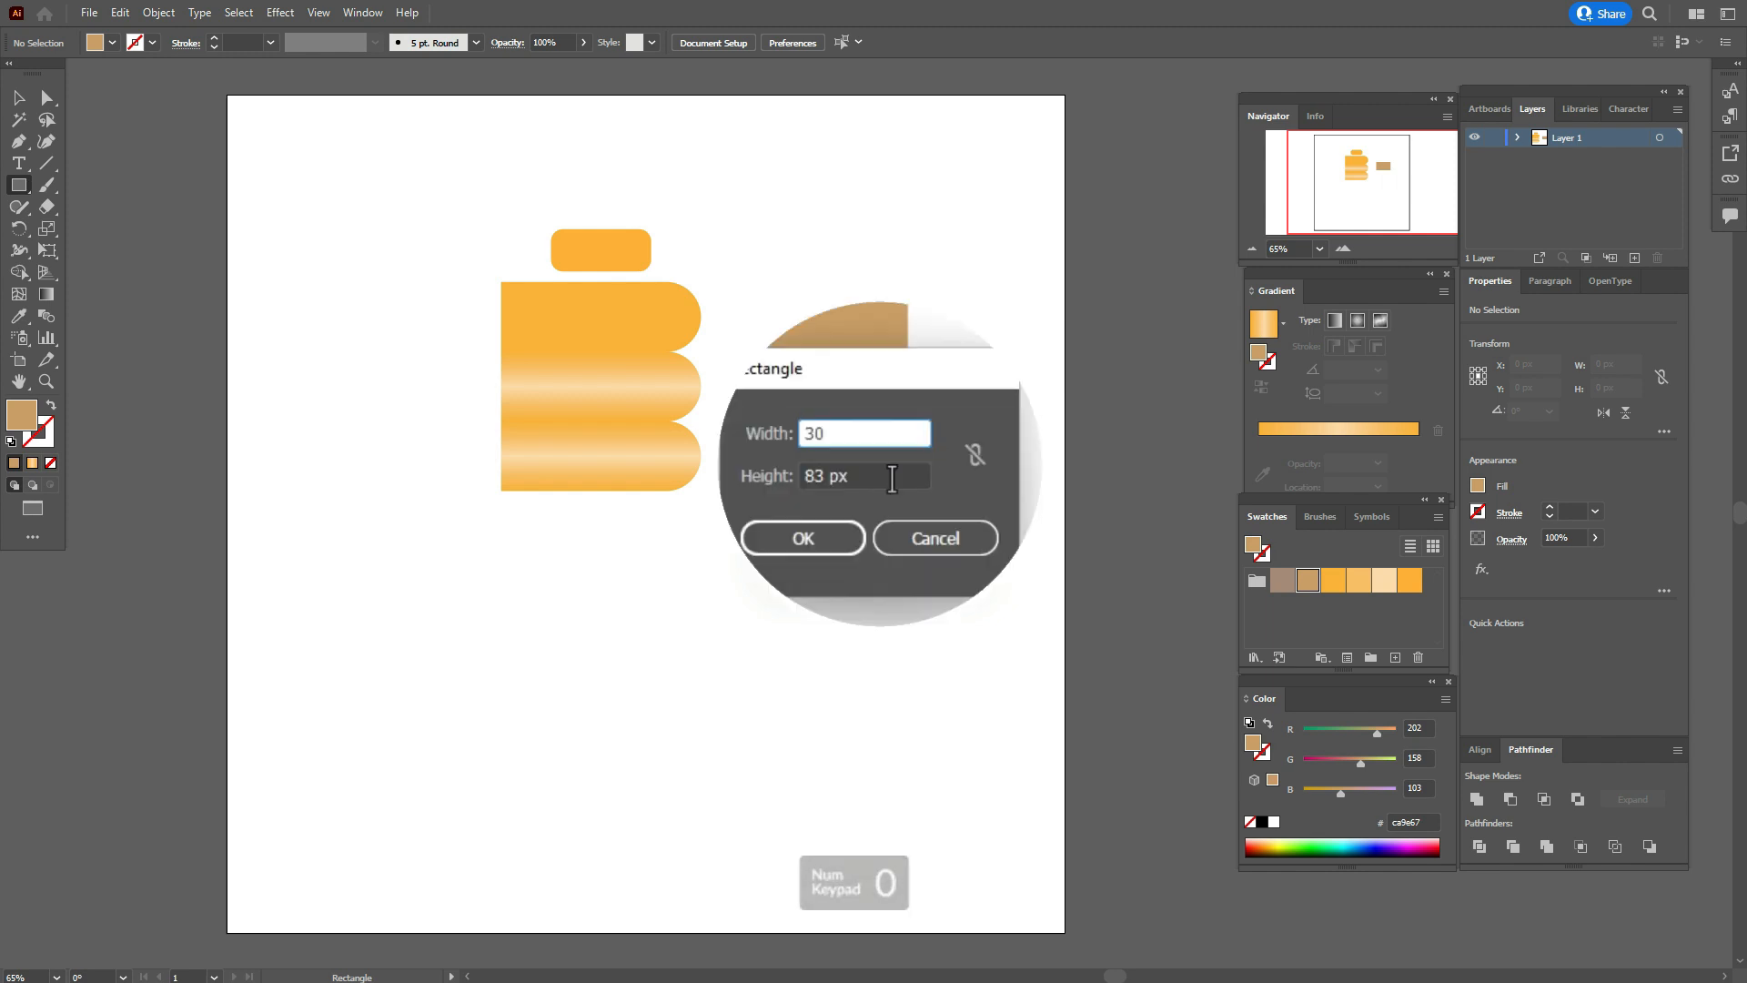
# - Set the narrow brown fork rectangle to 30 × 83 px
pyautogui.click(802, 539)
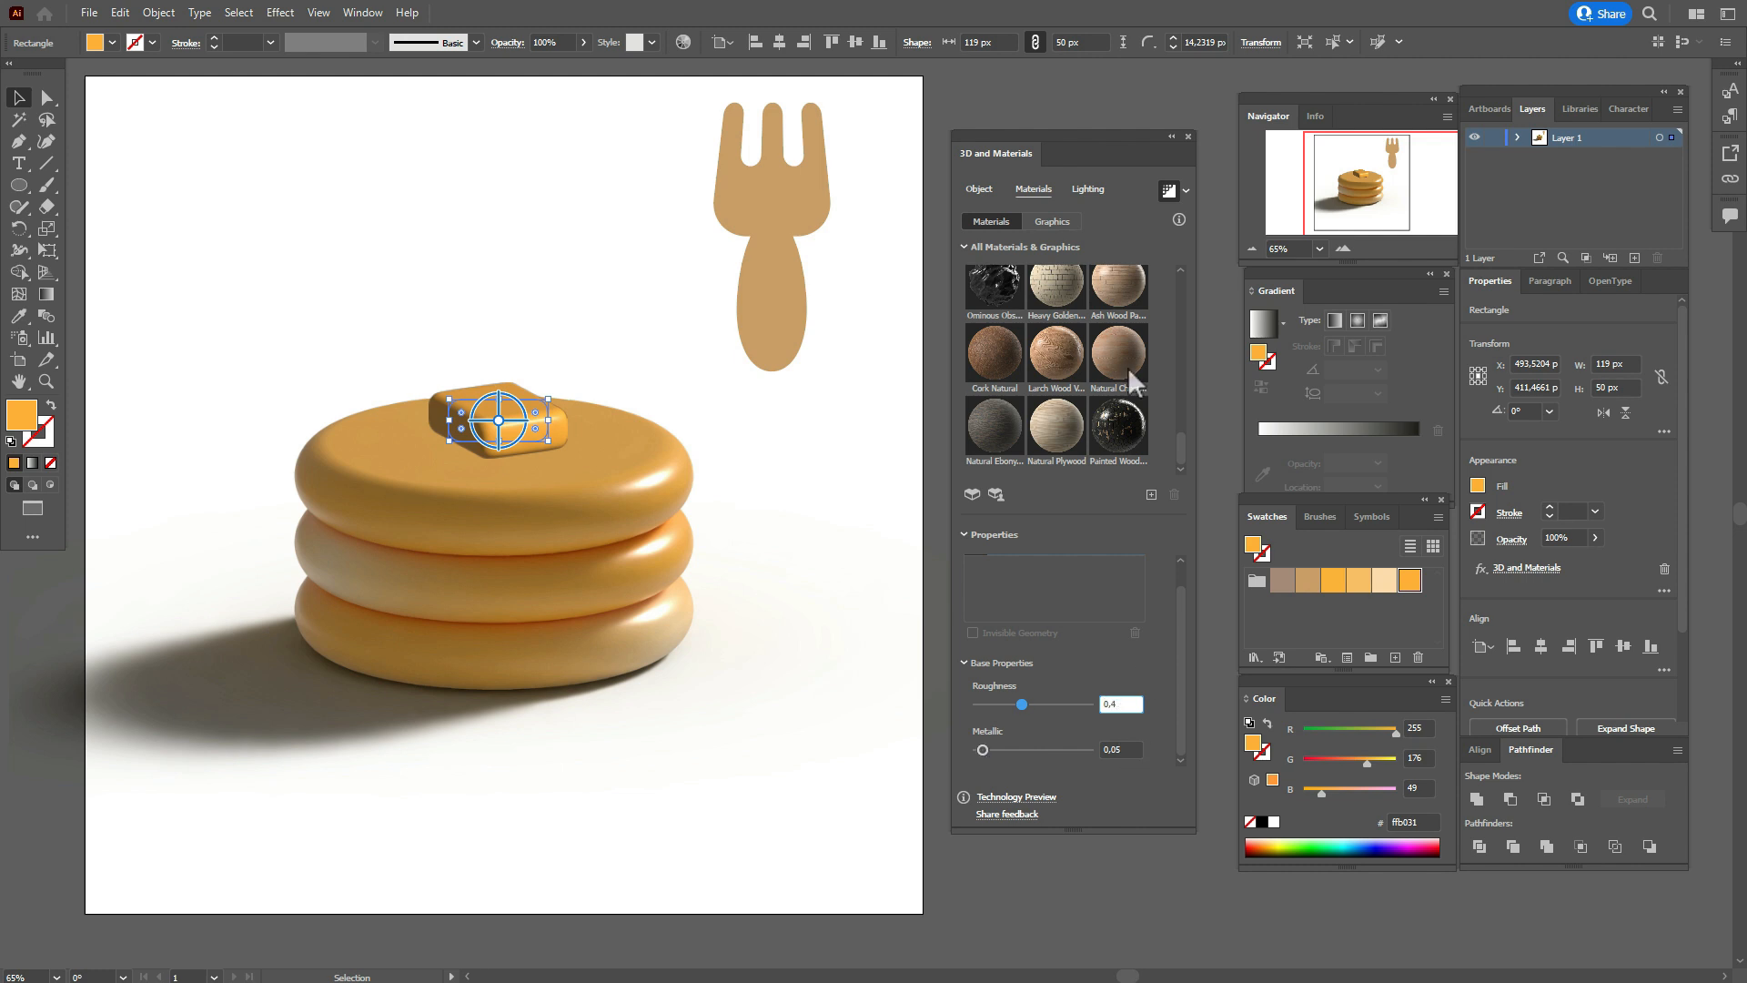
# - Apply a new surface material to the butter pat and increase light softness
pyautogui.click(1088, 188)
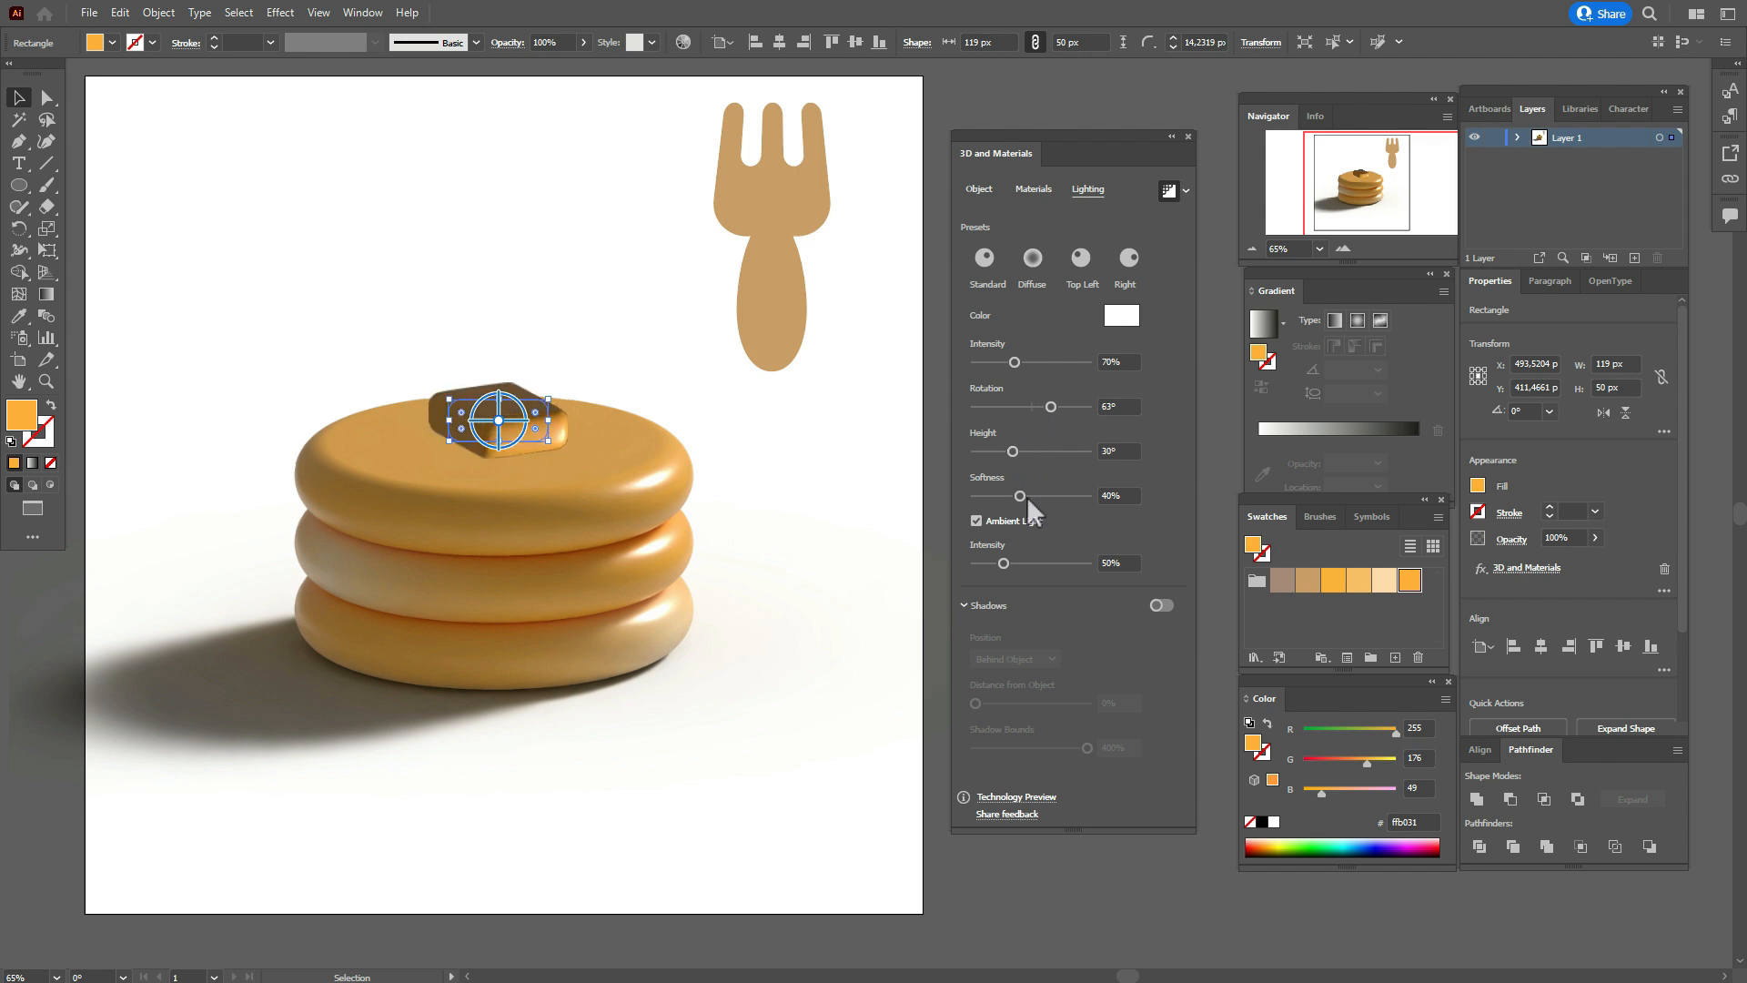
pyautogui.moveTo(1012, 563); pyautogui.dragTo(1031, 562)
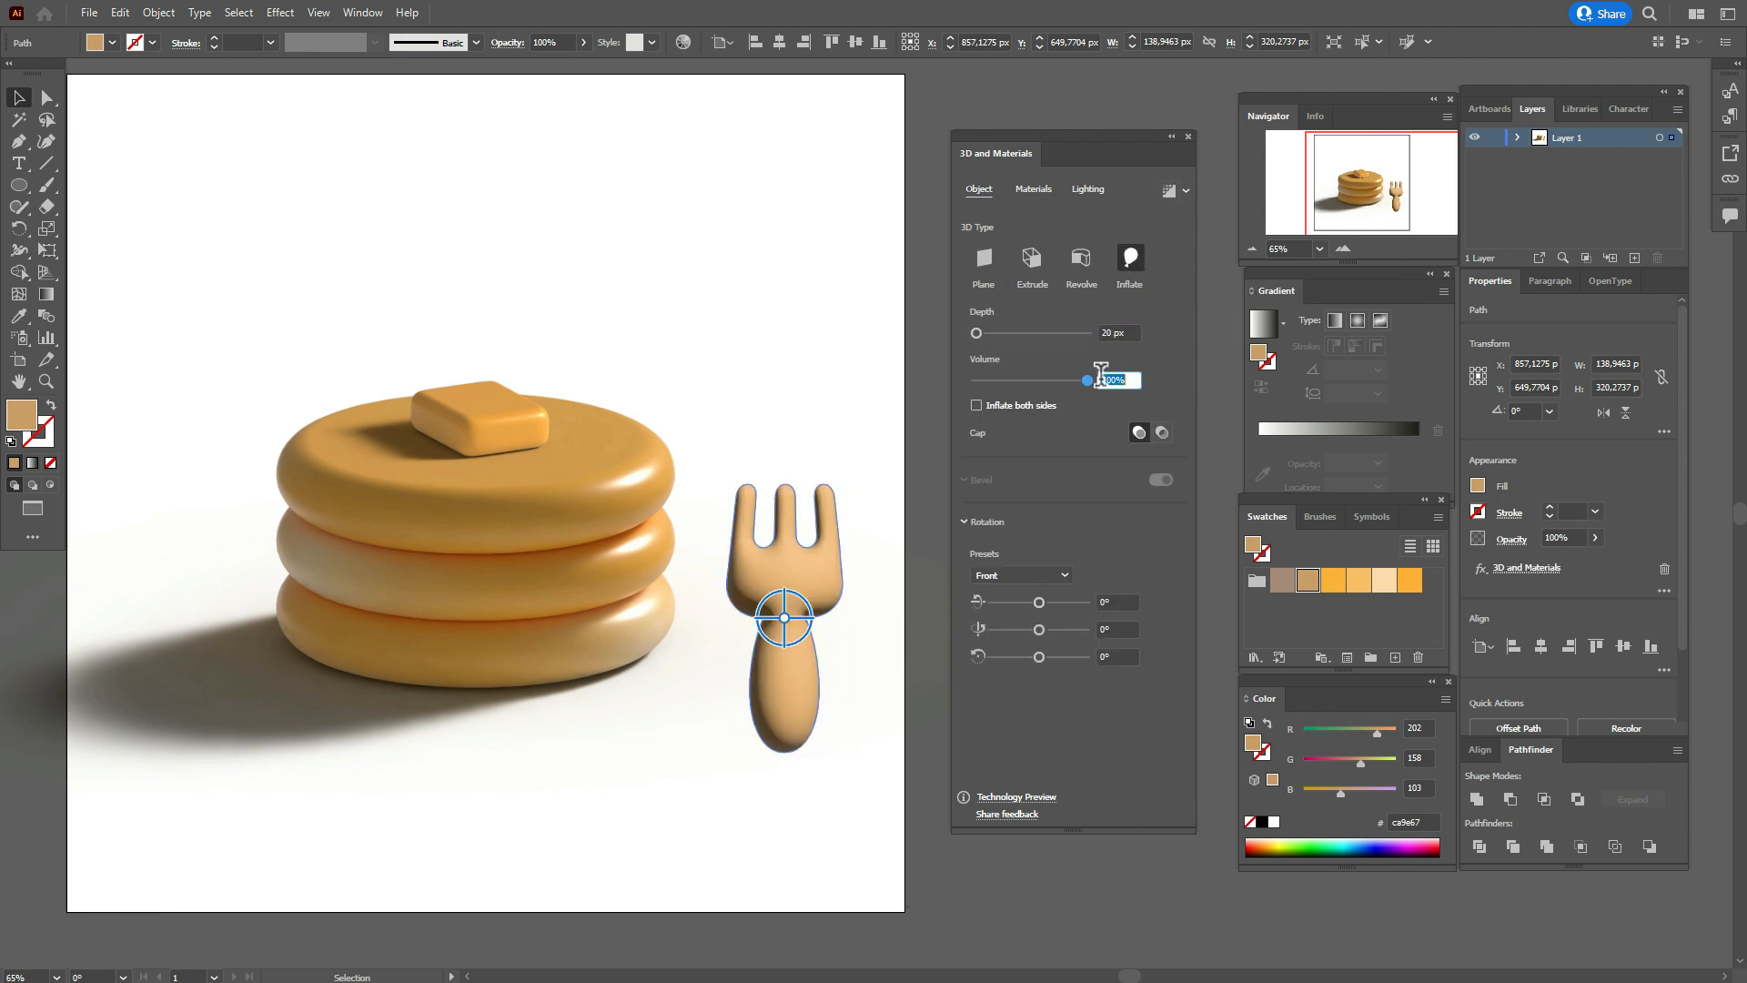
# - Apply the Inflate 3D effect to the fork shape
pyautogui.click(1034, 189)
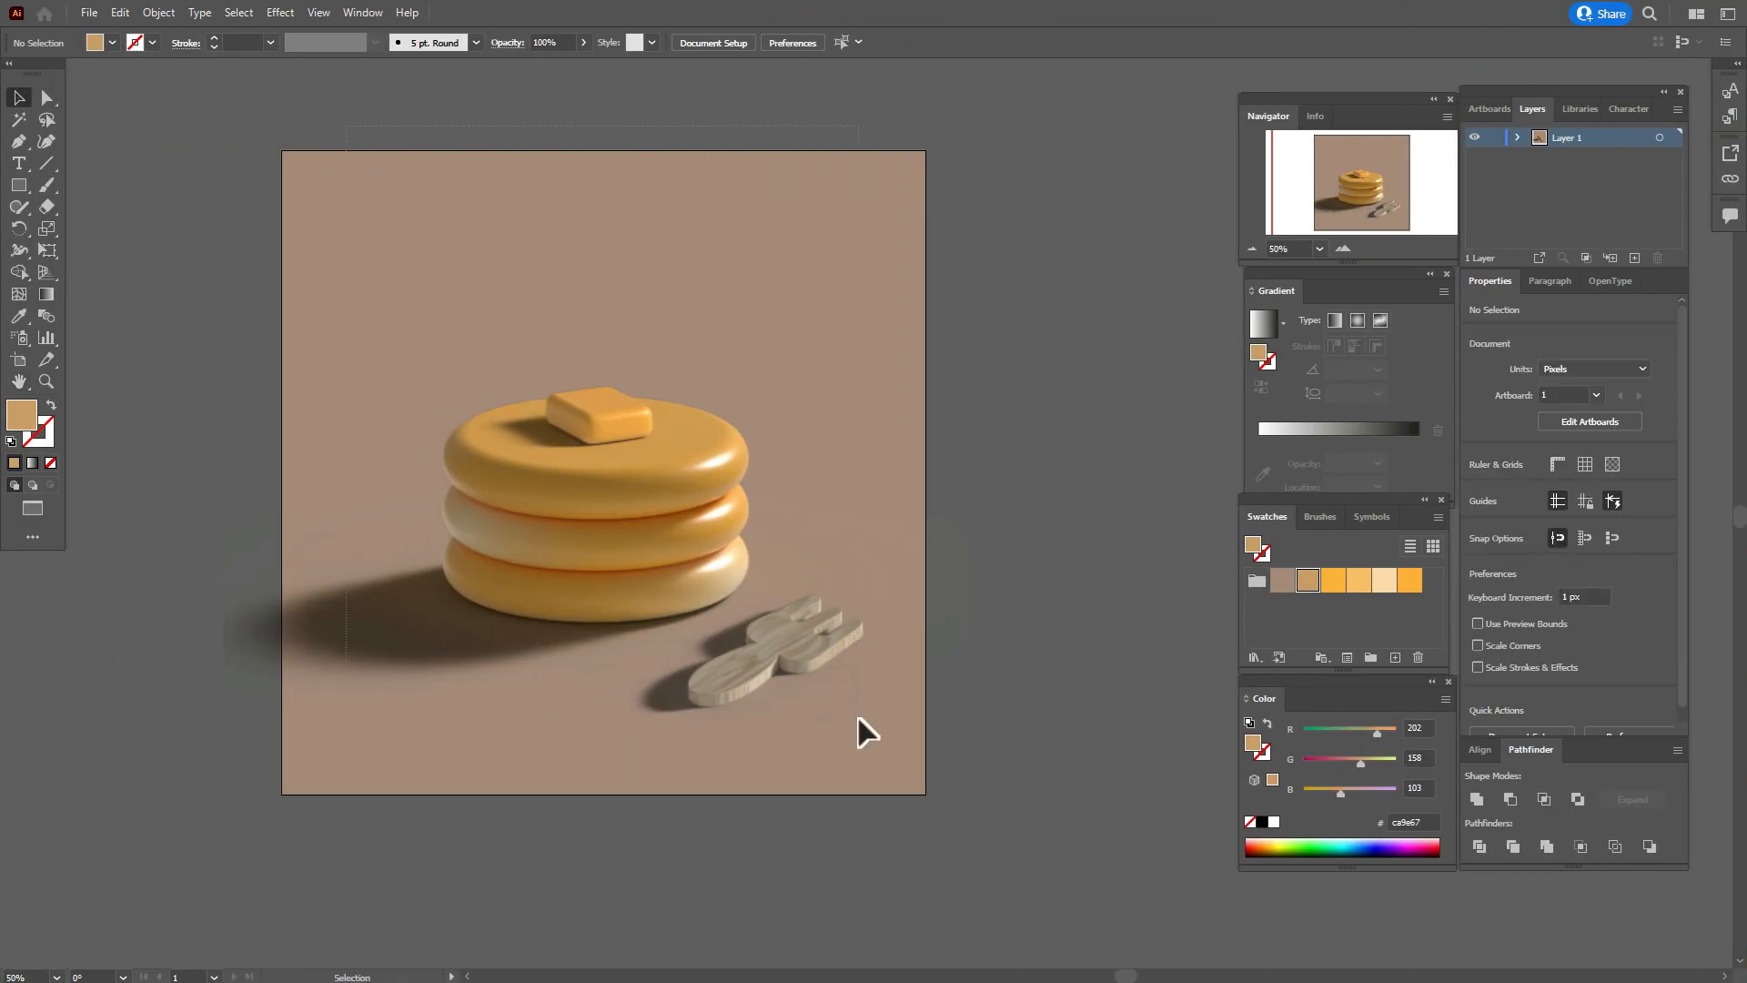
# - Place a beige square behind the pancakes and fork
pyautogui.click(598, 513)
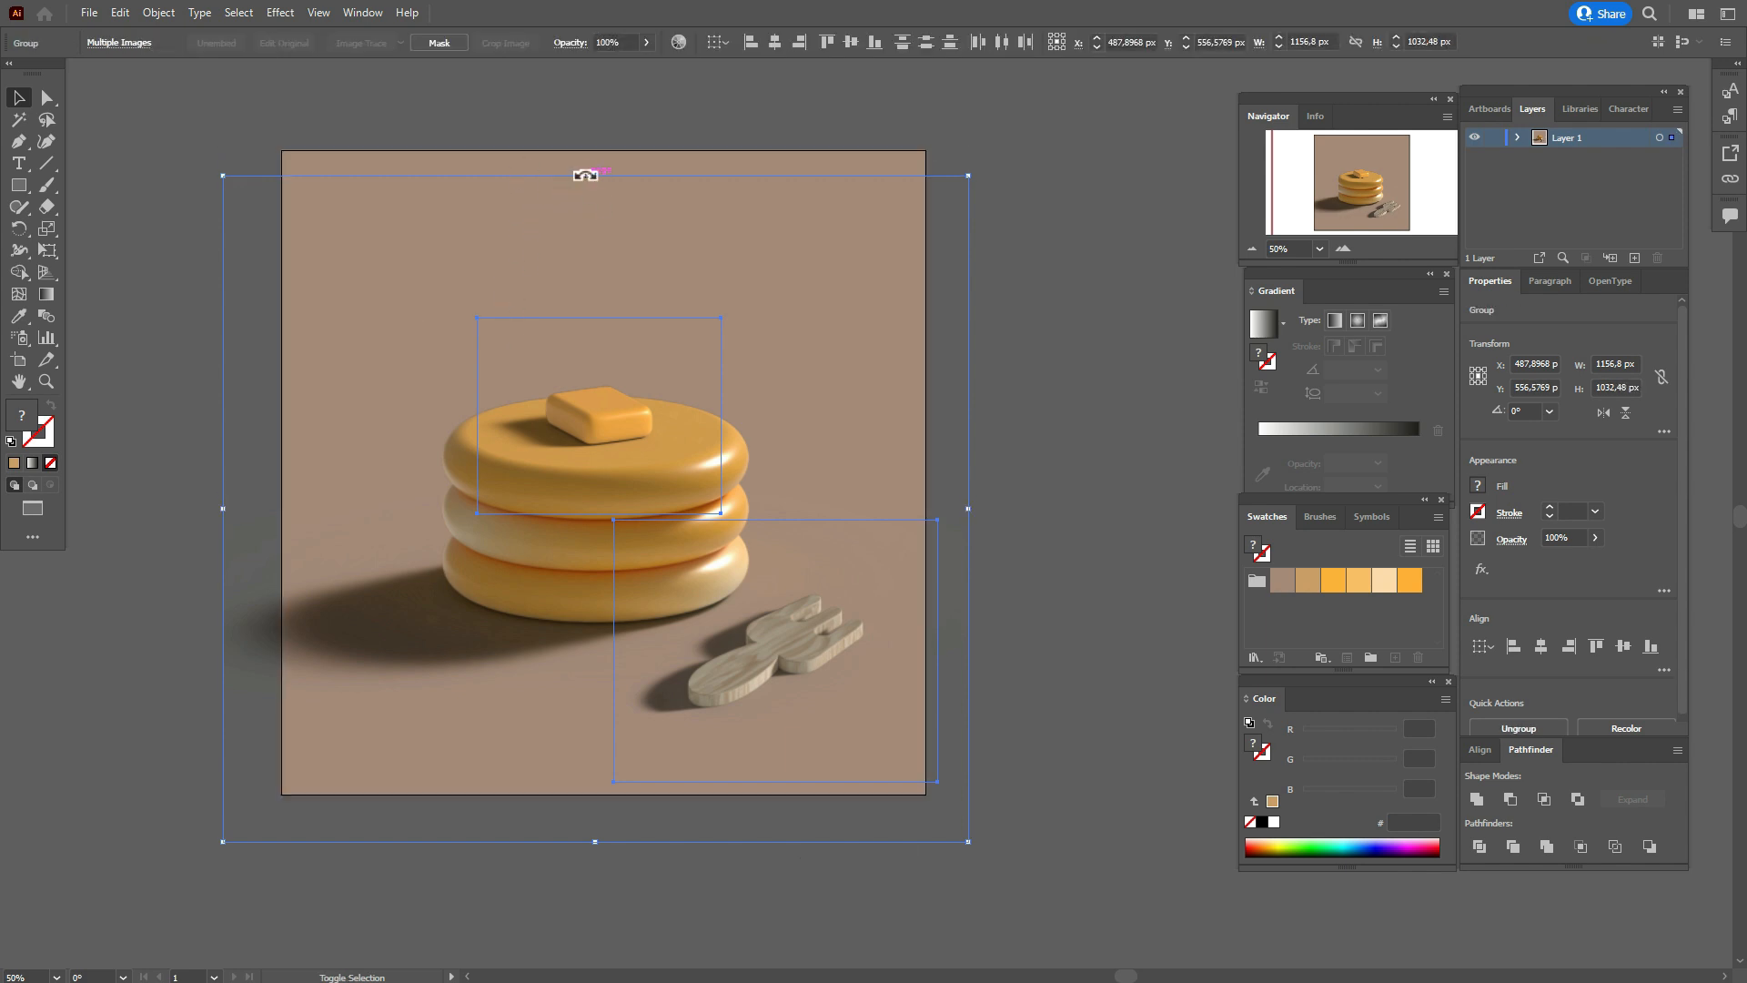